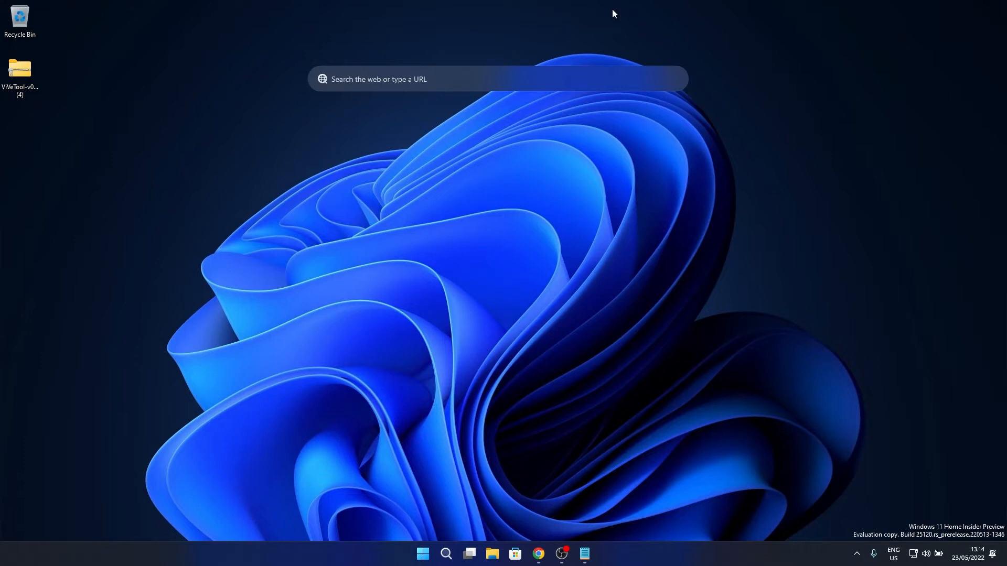
pyautogui.moveTo(567, 391)
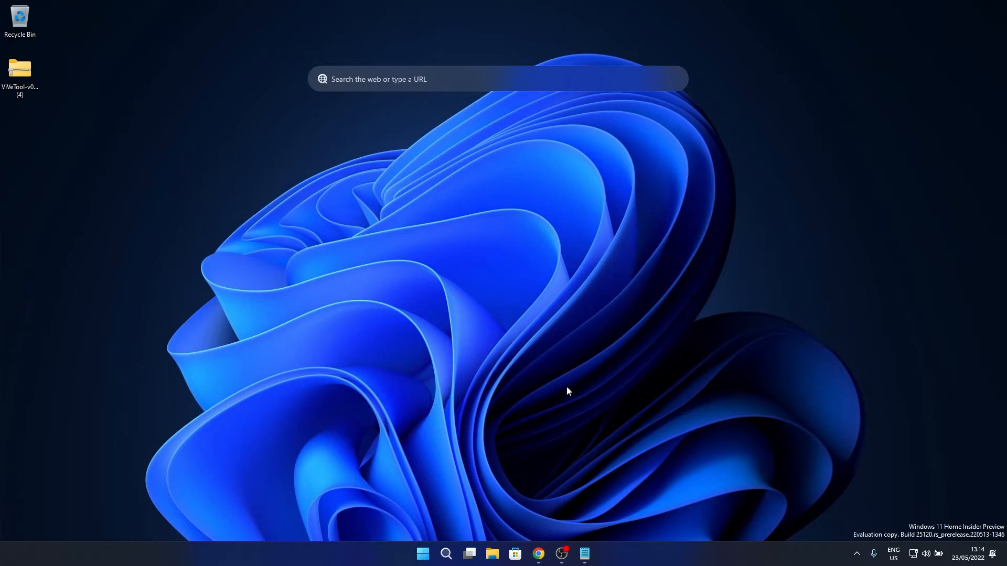
# Download ViVeTool-v0.2.1.zip in Chrome and keep it despite the danger warning
pyautogui.click(538, 553)
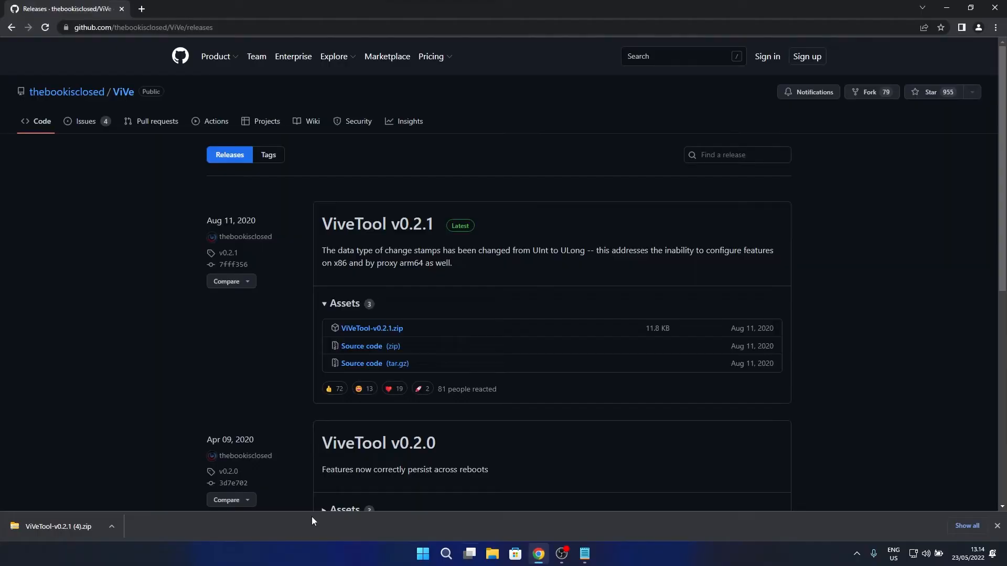
pyautogui.moveTo(75, 315)
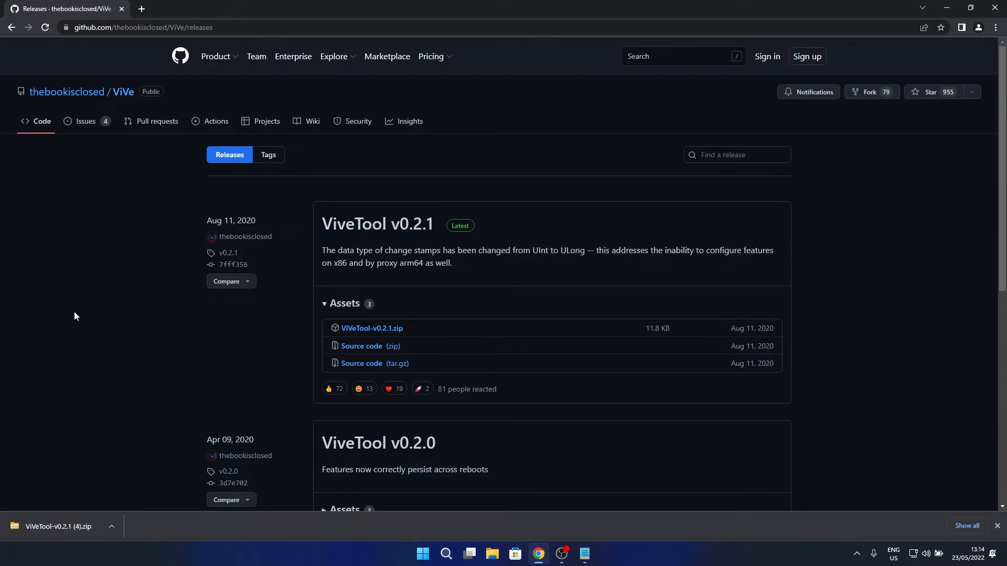
pyautogui.moveTo(372, 328)
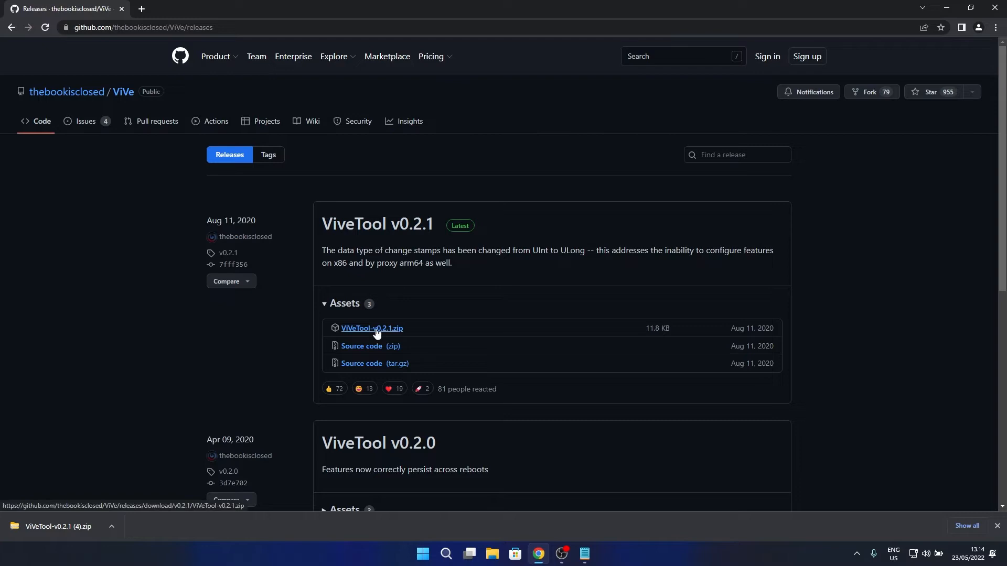
pyautogui.click(371, 328)
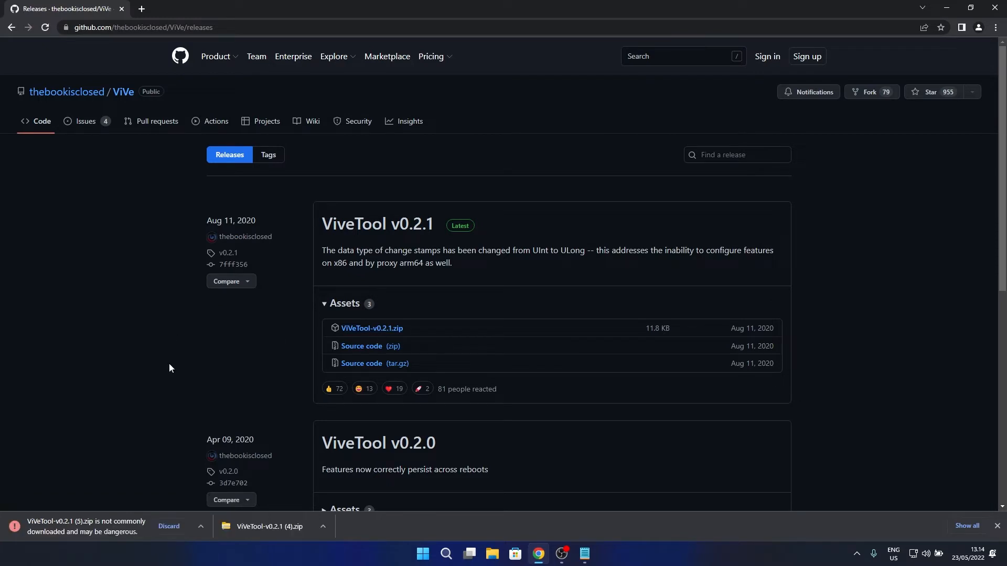
pyautogui.click(201, 526)
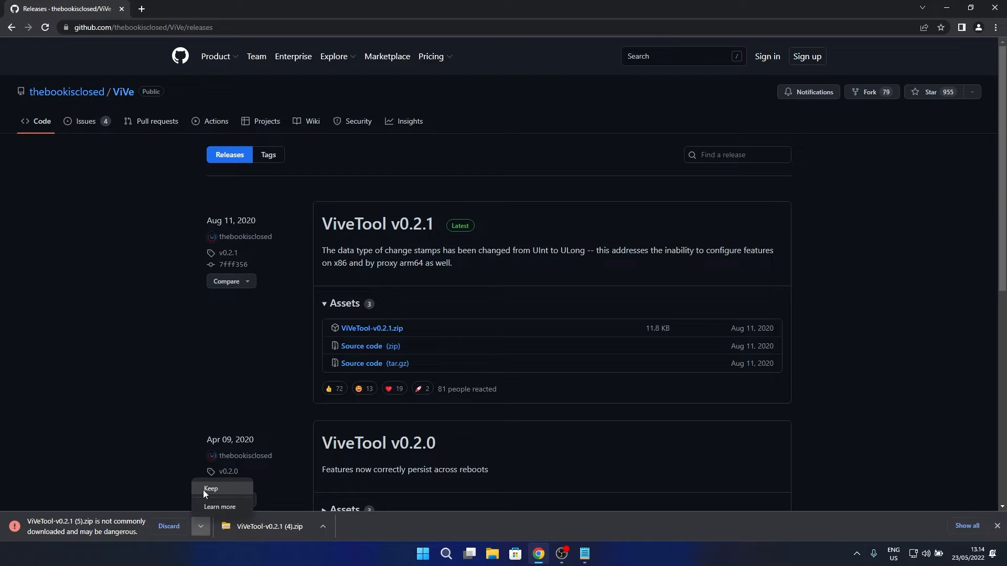
pyautogui.click(211, 489)
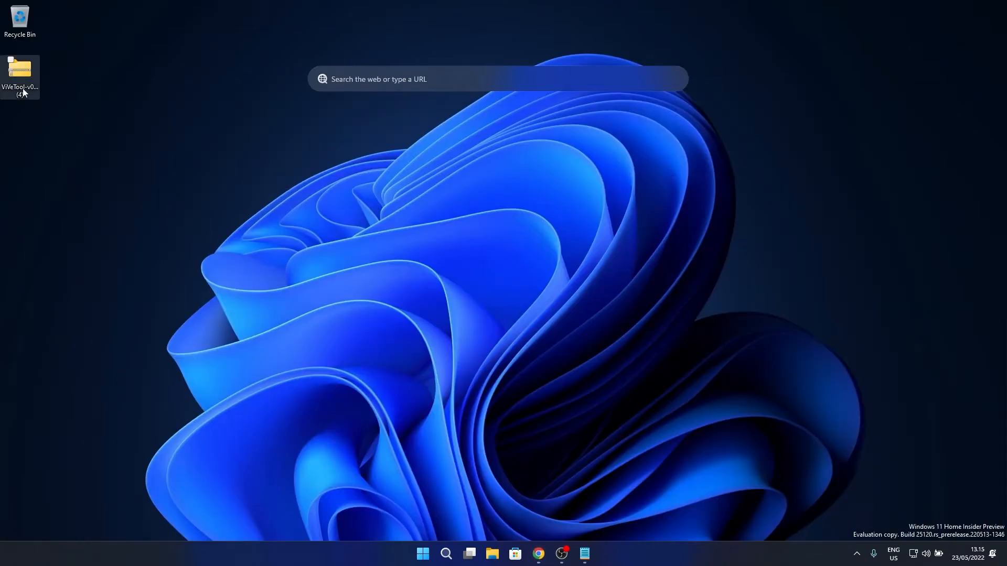
# Paste Albacore.ViVe.dll and ViVeTool from the zip into C:\Windows\System32, then close Explorer
pyautogui.doubleClick(20, 70)
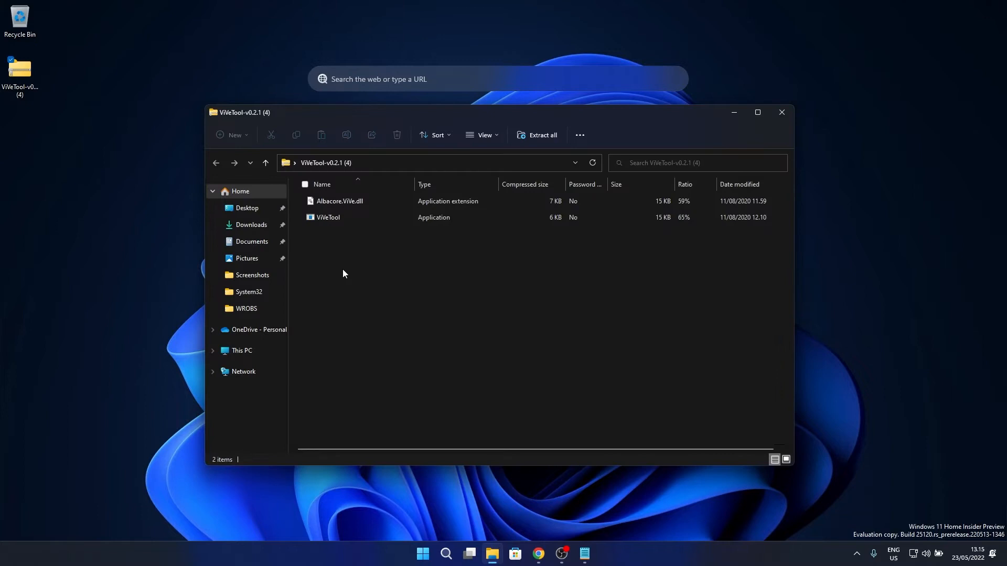
pyautogui.moveTo(317, 278)
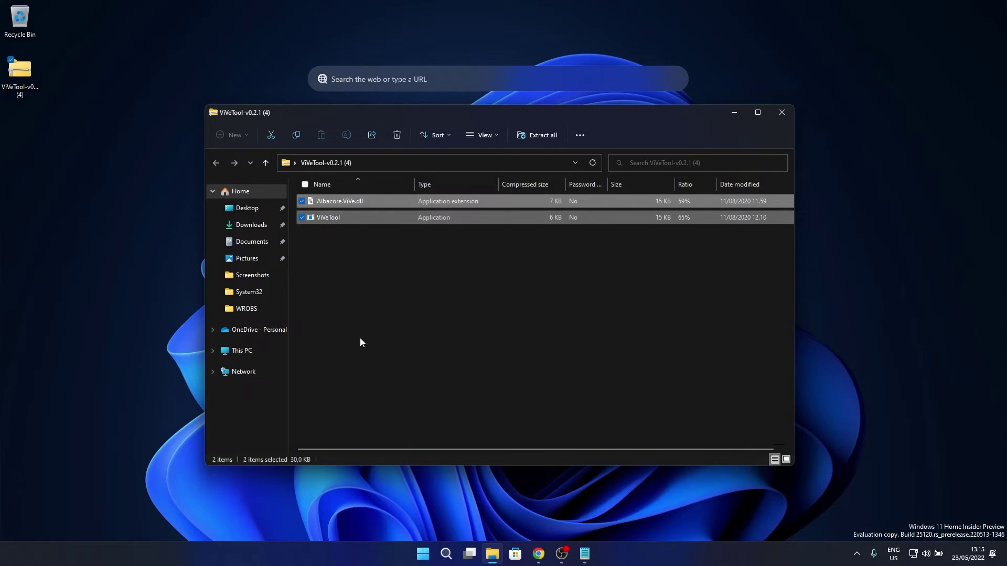
pyautogui.moveTo(251, 353)
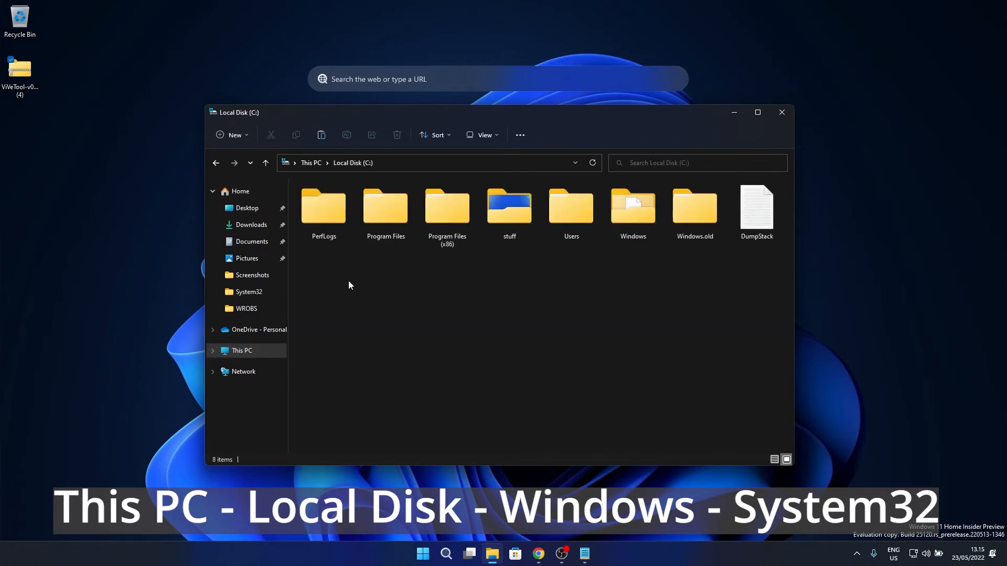
pyautogui.click(631, 209)
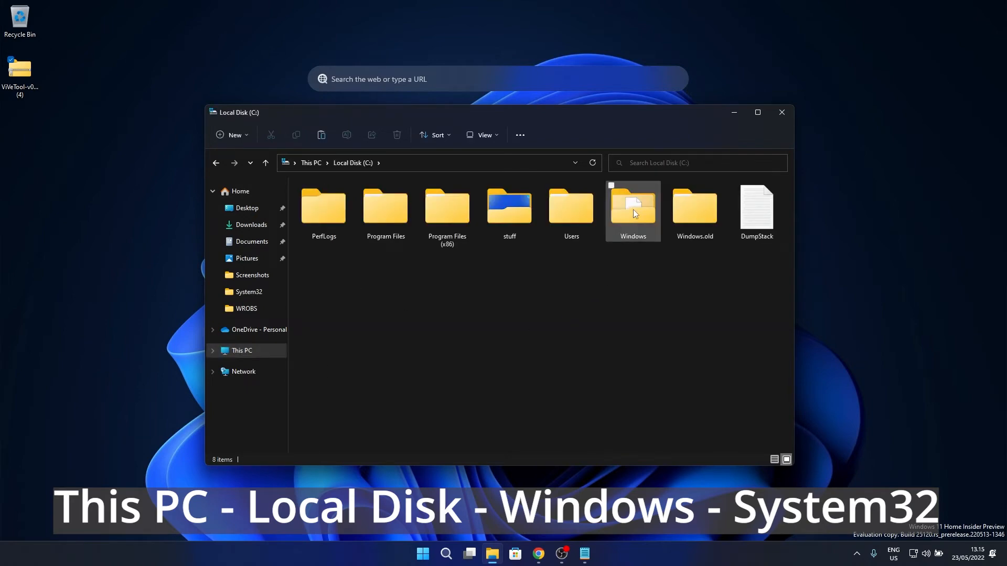
pyautogui.doubleClick(632, 210)
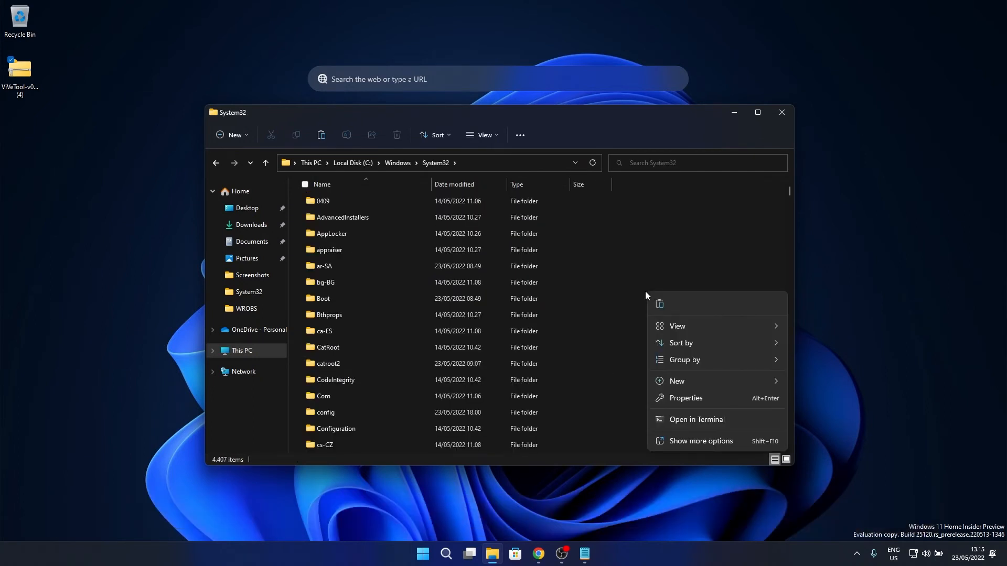
pyautogui.click(658, 304)
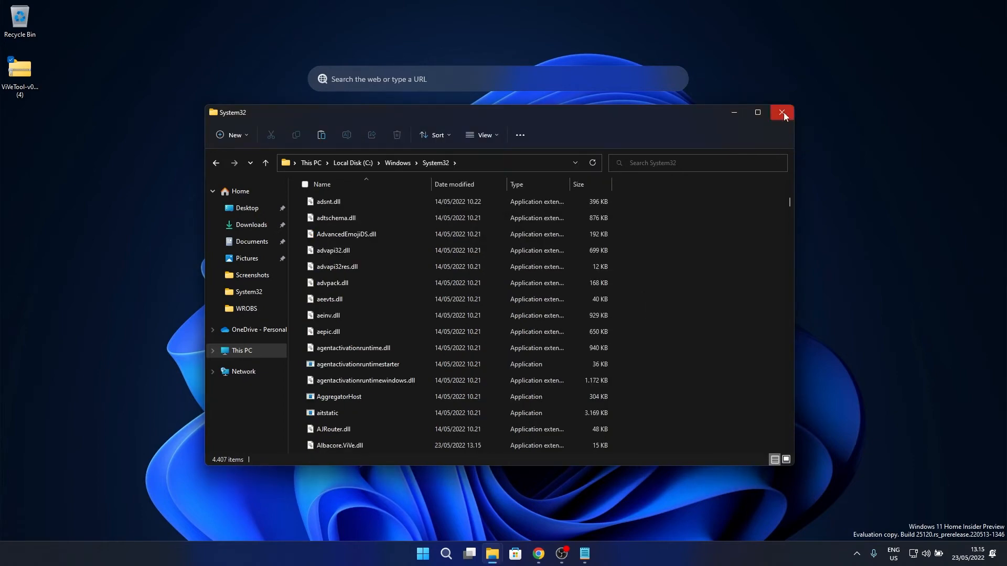
pyautogui.click(782, 112)
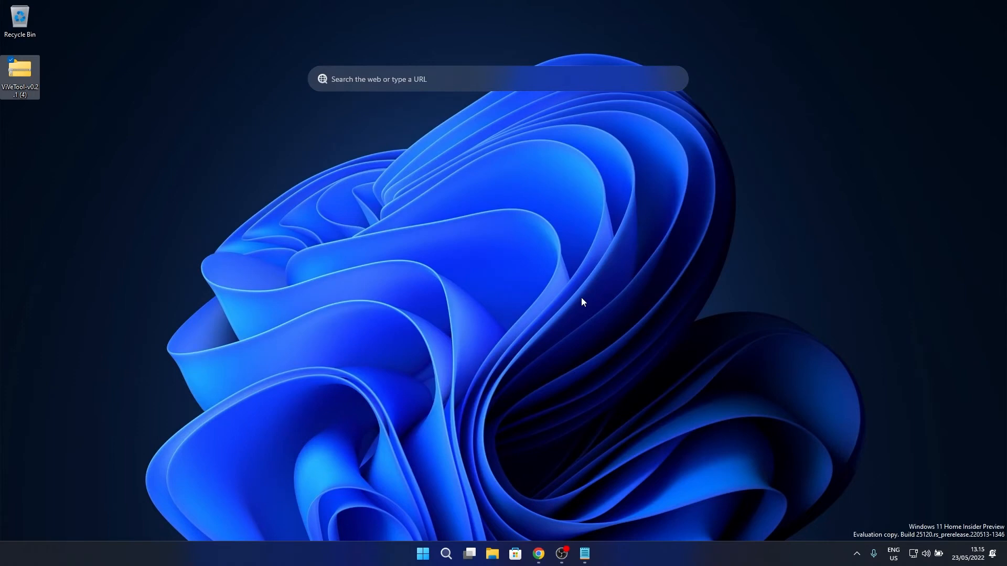
pyautogui.moveTo(403, 443)
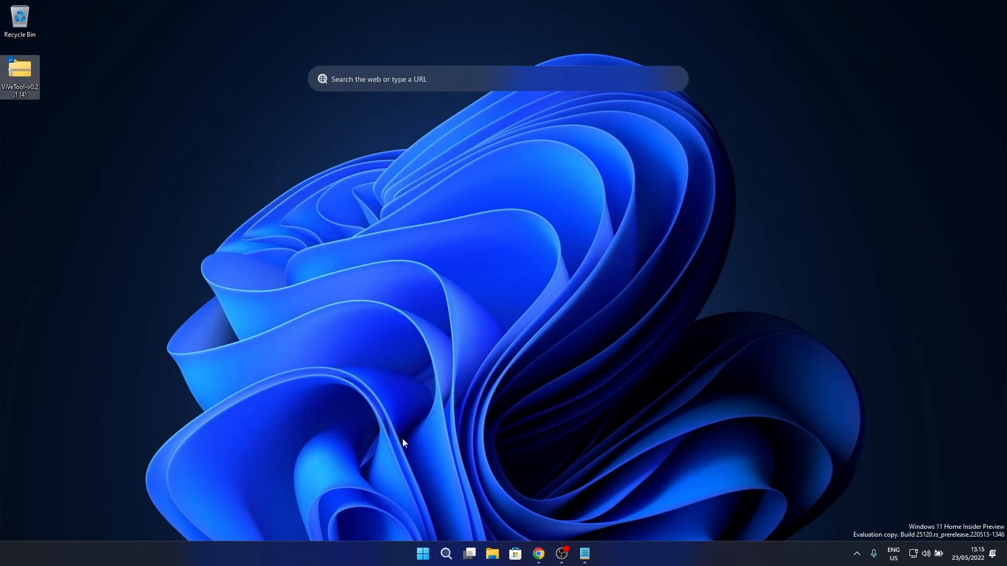
# Run 'vivetool addconfig 37969115 2' in an administrator Command Prompt
pyautogui.click(422, 553)
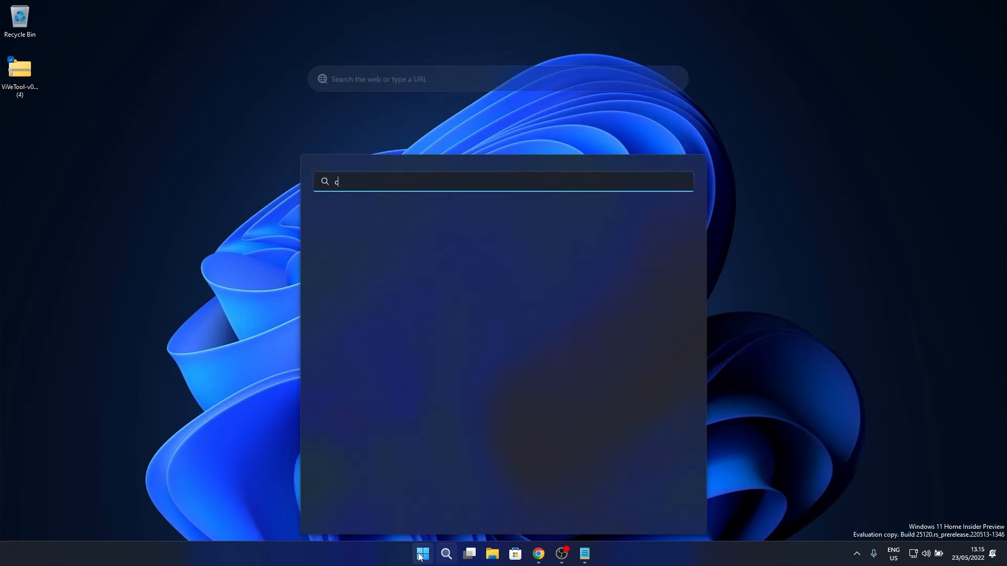
pyautogui.write('md')
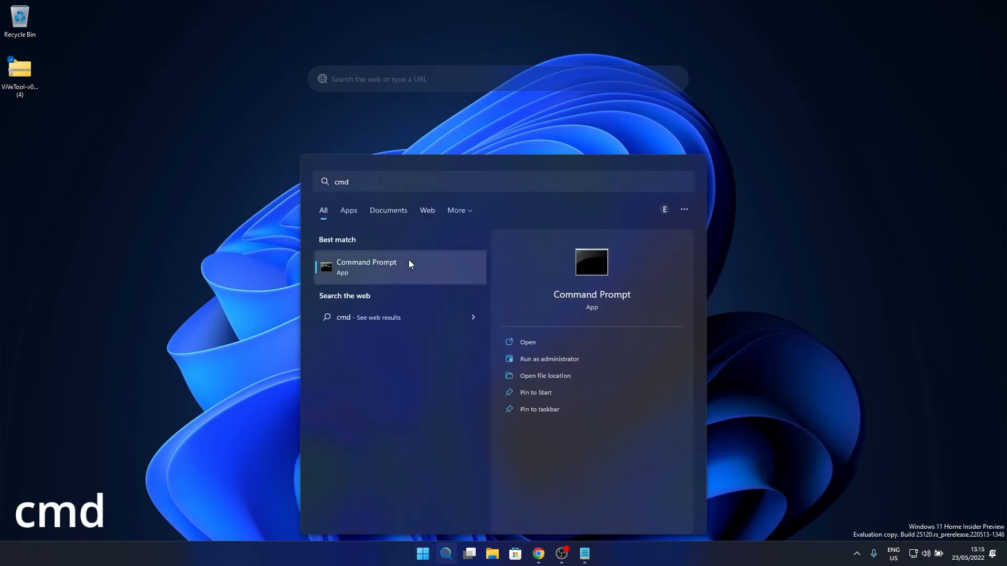
pyautogui.click(549, 359)
pyautogui.write('vivetool addconfig 37969115 2')
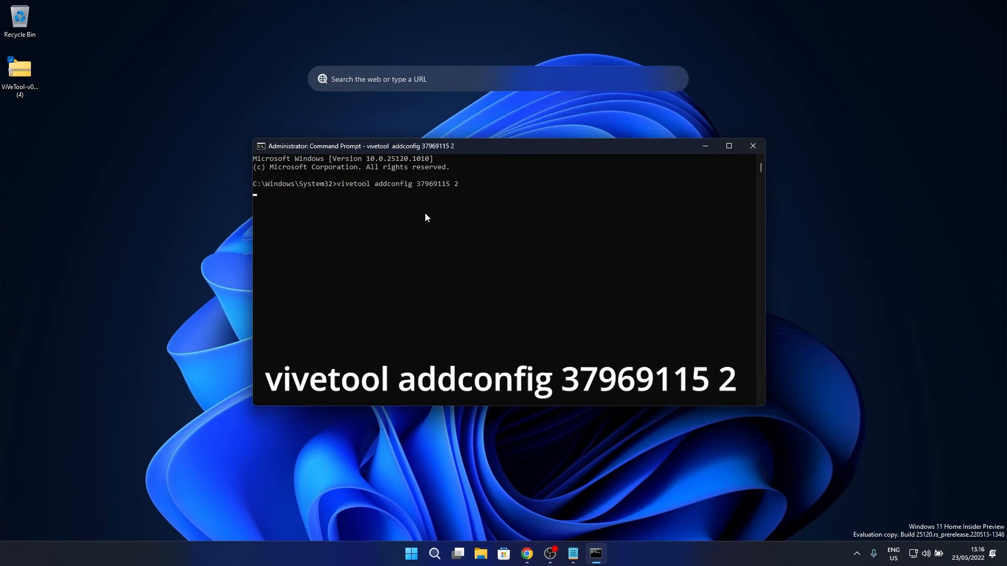
pyautogui.press('Return')
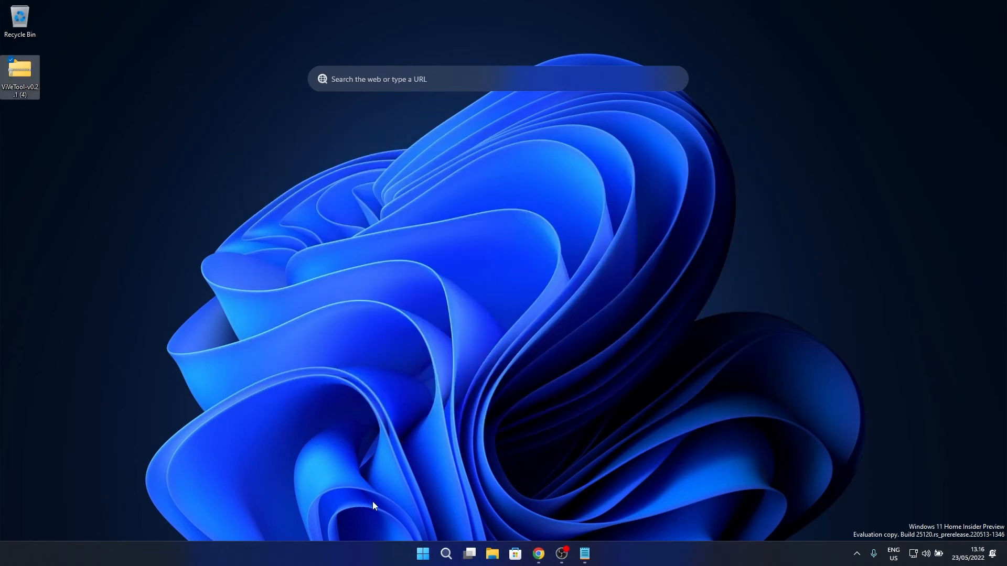
pyautogui.click(422, 554)
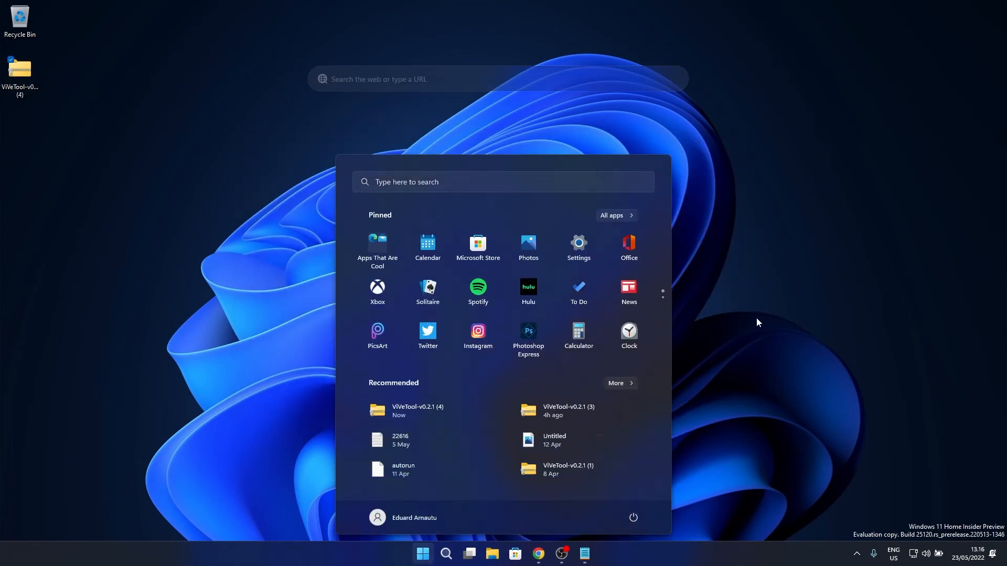
pyautogui.click(756, 323)
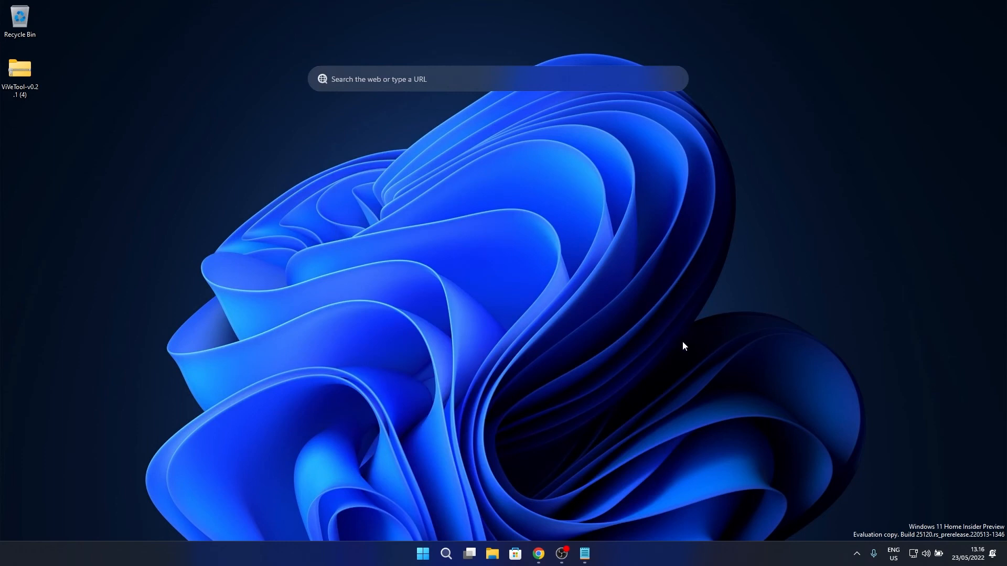
pyautogui.moveTo(627, 223)
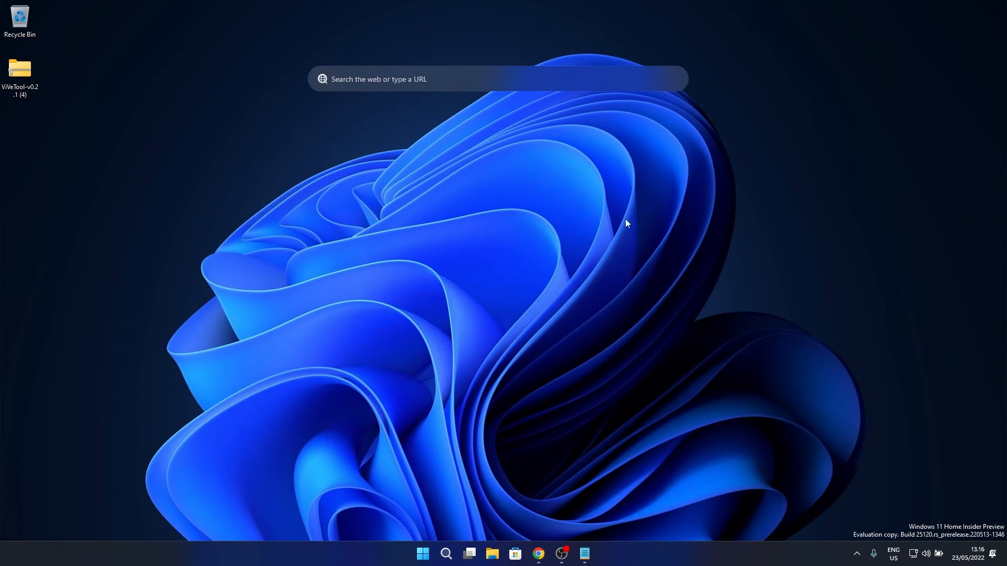
pyautogui.moveTo(575, 287)
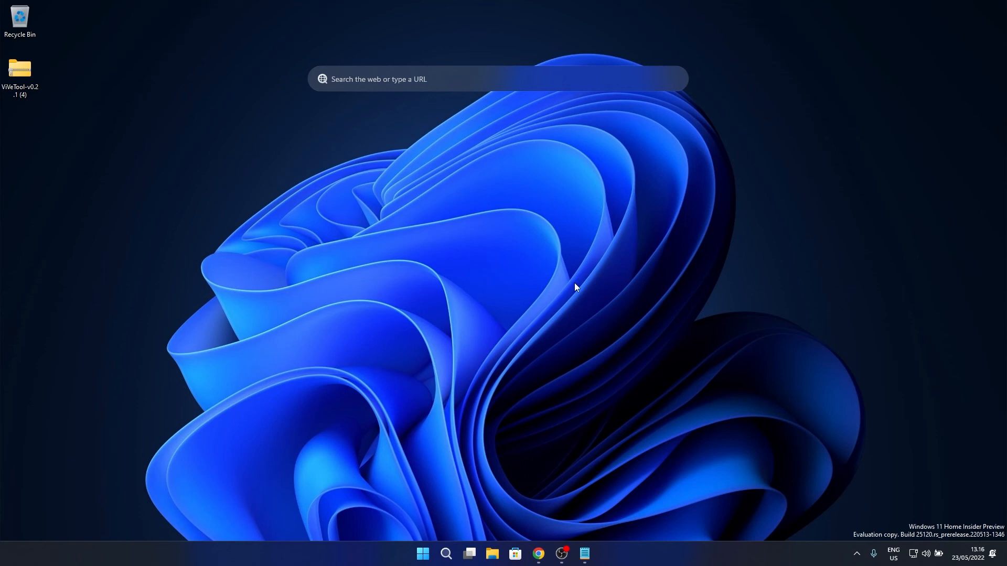